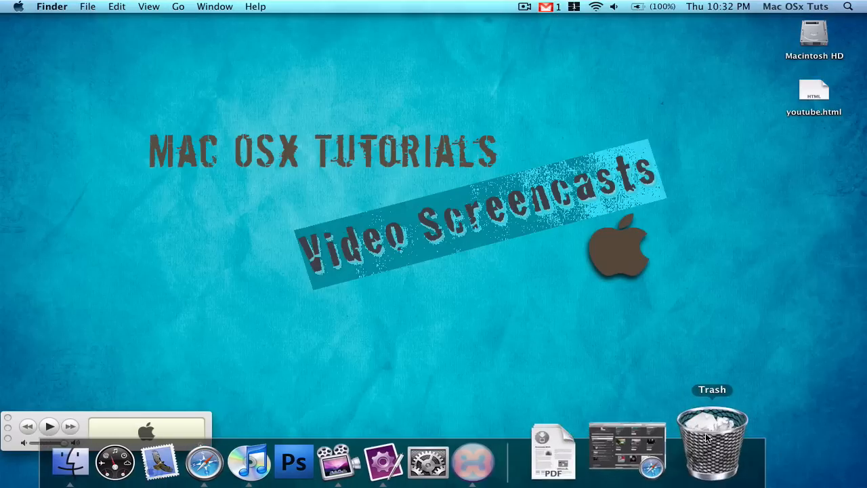
Launch Safari from the Dock to load the MacOSxTuts YouTube channel page.
click(204, 461)
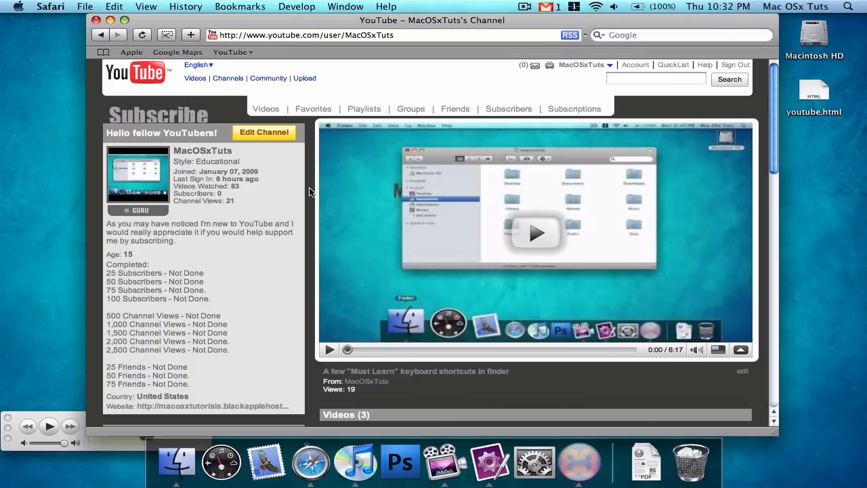
Scroll down the channel page before hiding Safari and searching Spotlight for iweb.
scroll(down, 3)
text(iweb)
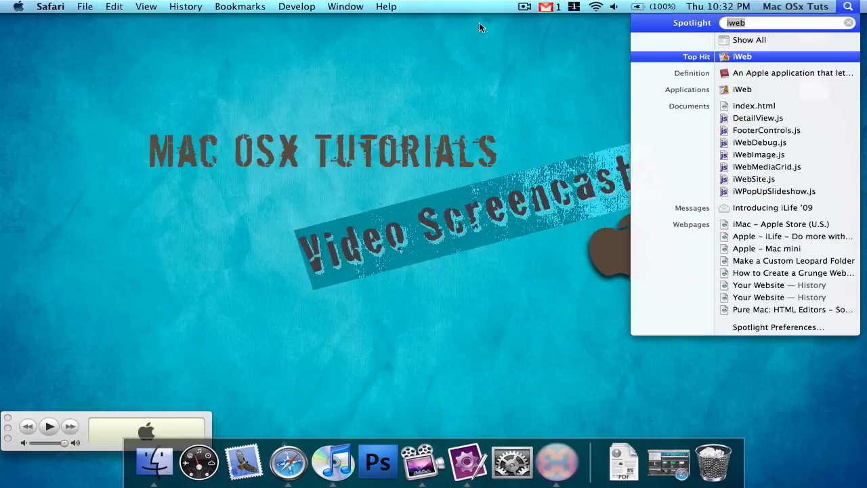
Launch iWeb from Spotlight, decline MobileMe, and create a blank Freestyle page.
click(742, 57)
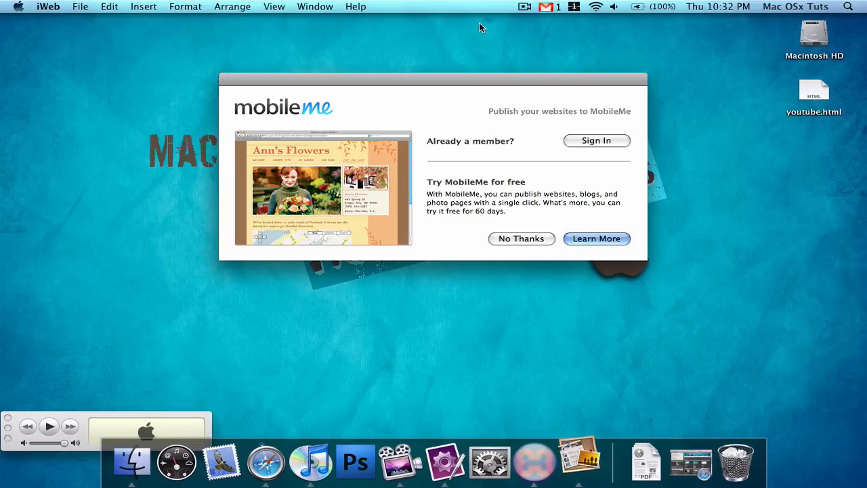
click(521, 238)
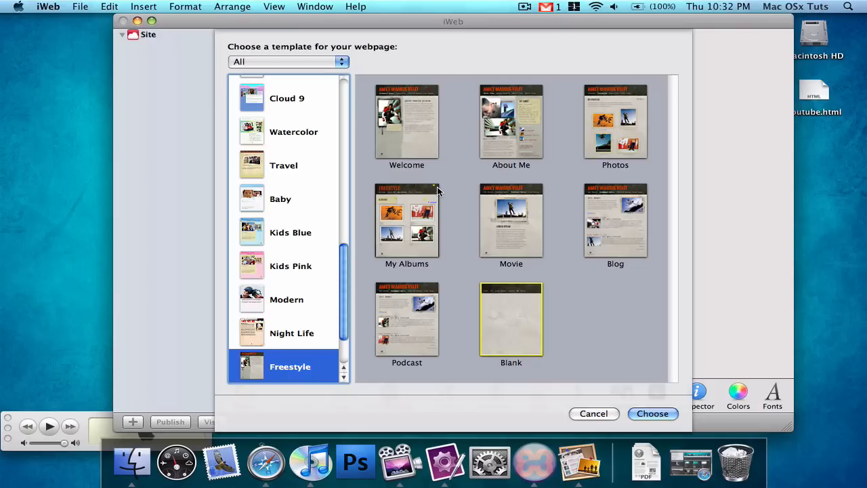
click(652, 413)
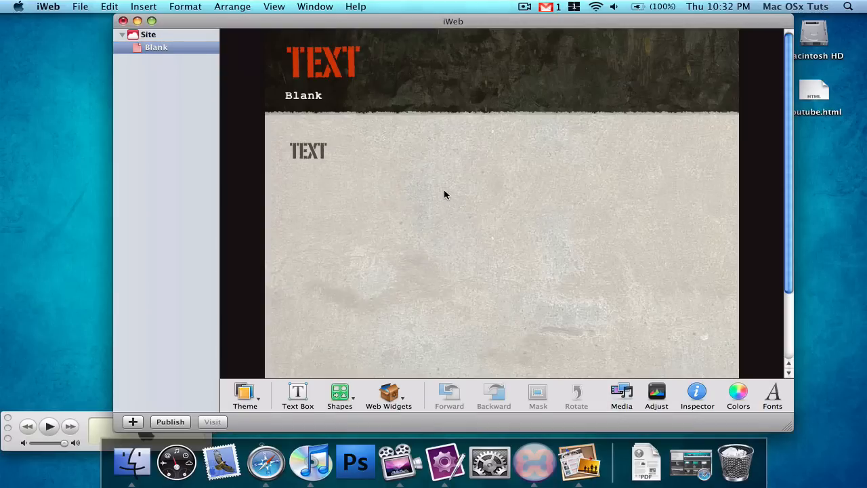
Place the gmodules HTML snippet lower on the page and apply it so the widget renders.
scroll(down, 3)
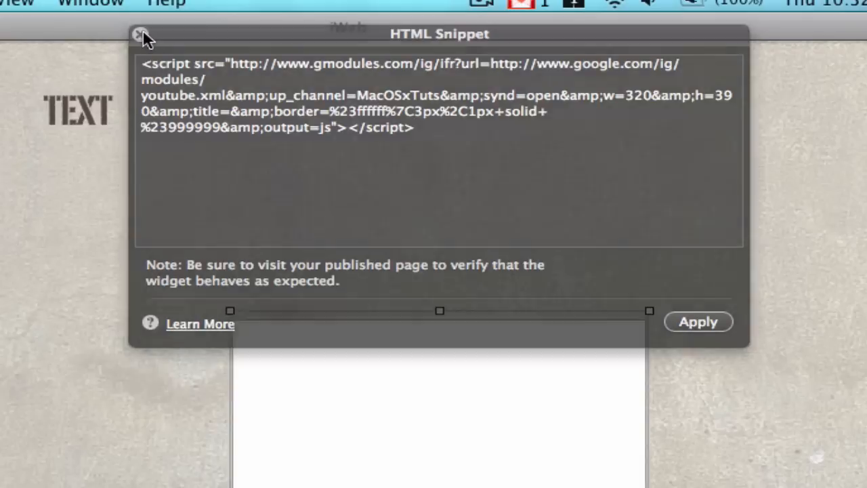
click(140, 34)
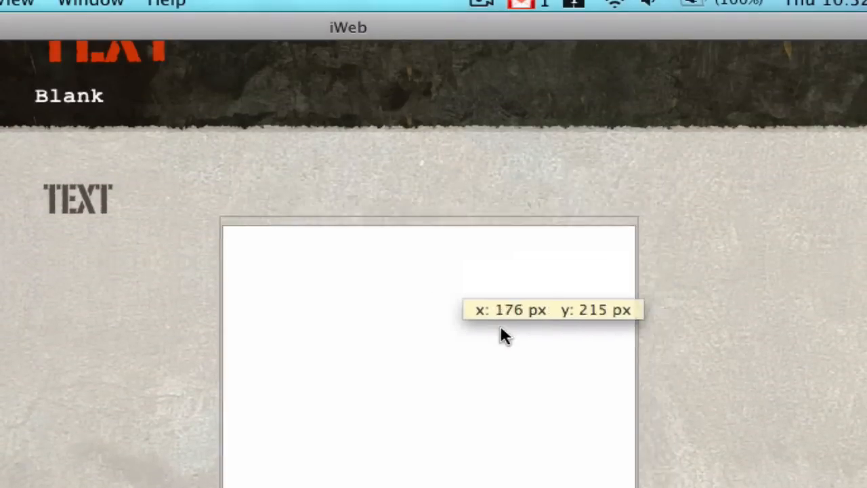
drag(505, 335, 383, 301)
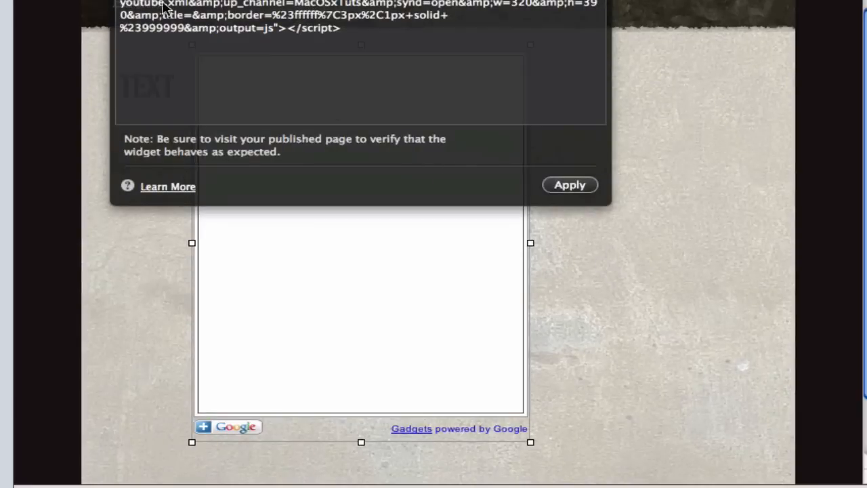
click(570, 184)
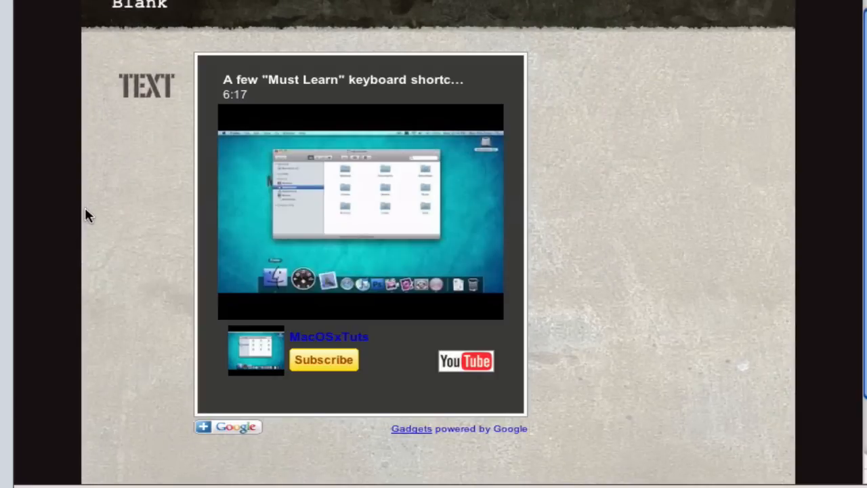
mouse_move(284, 85)
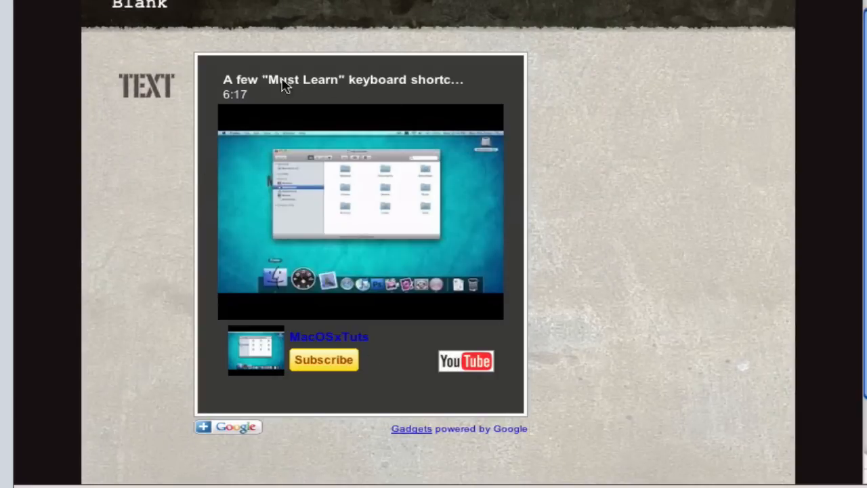
mouse_move(520, 231)
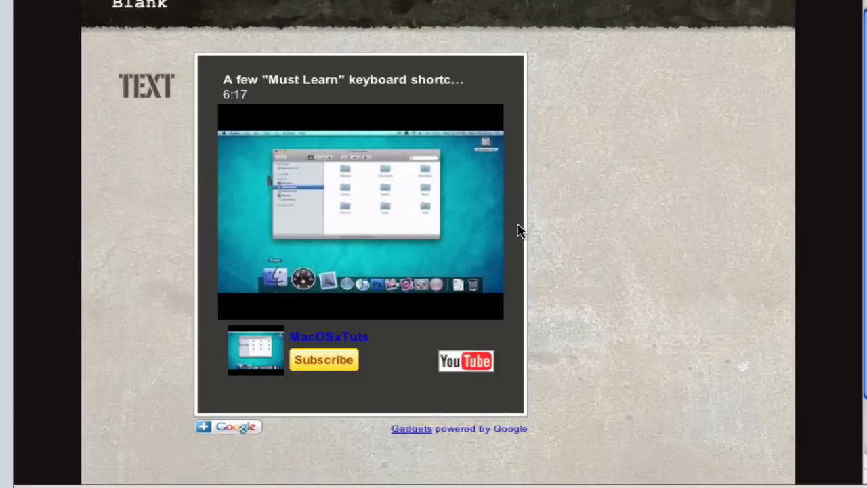
mouse_move(318, 228)
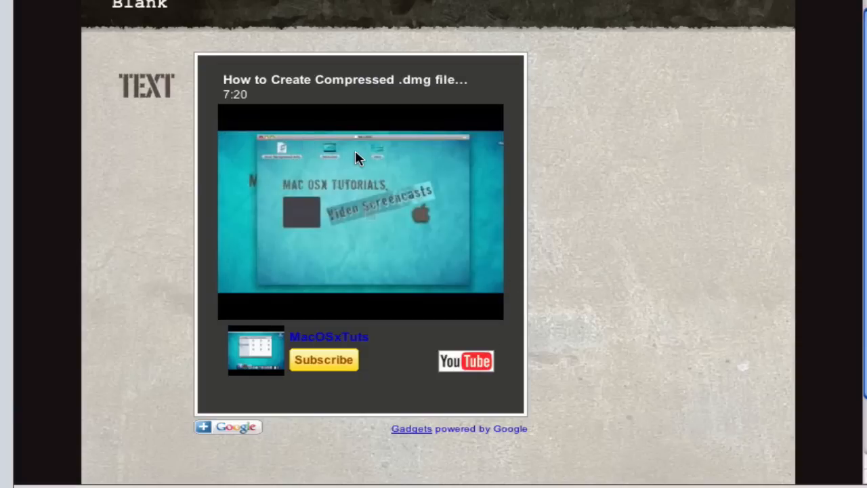
mouse_move(435, 246)
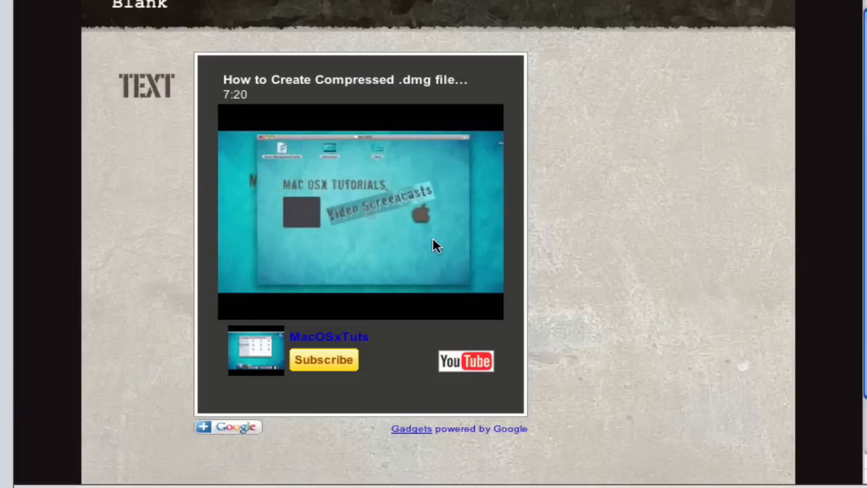
mouse_move(492, 310)
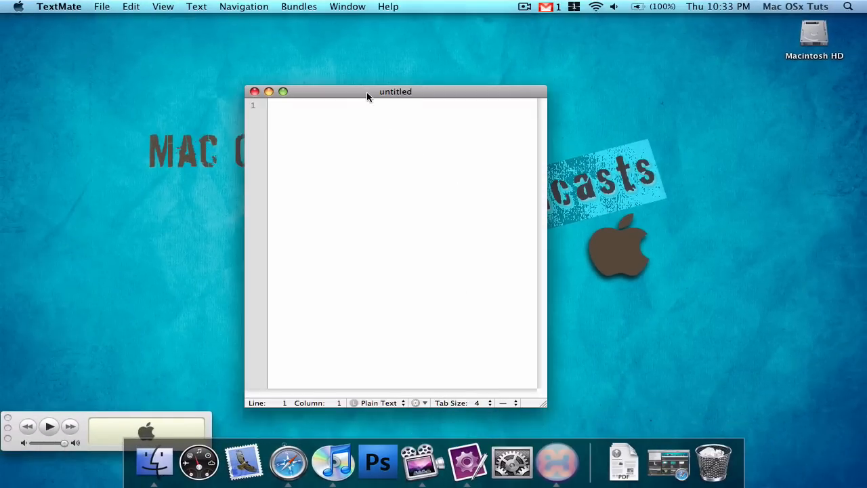
Save the pasted widget script as channel.html on the Desktop.
drag(369, 91, 415, 57)
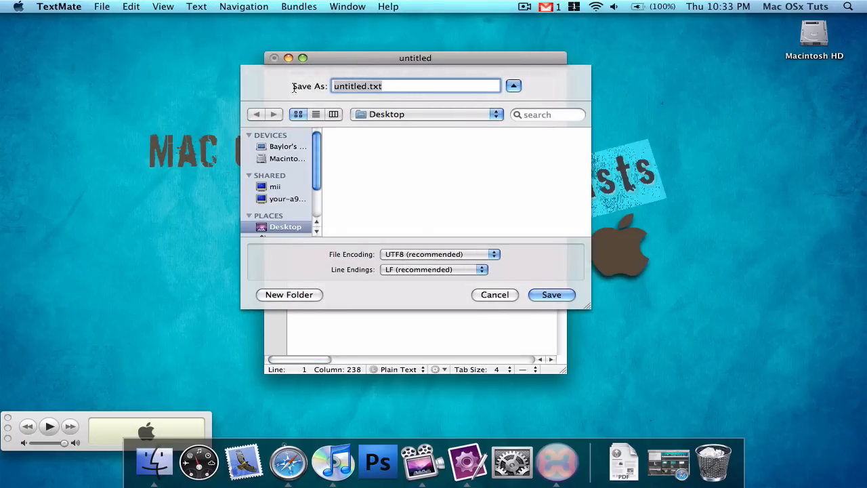
text(channel.)
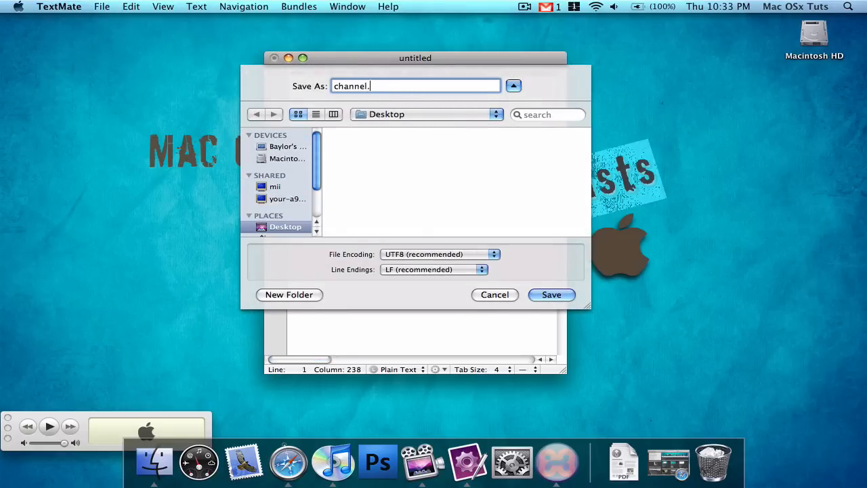
click(552, 294)
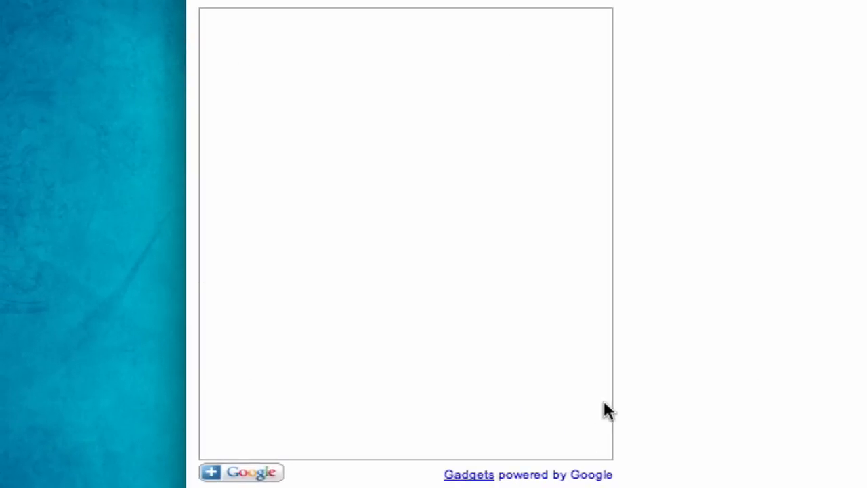
mouse_move(849, 357)
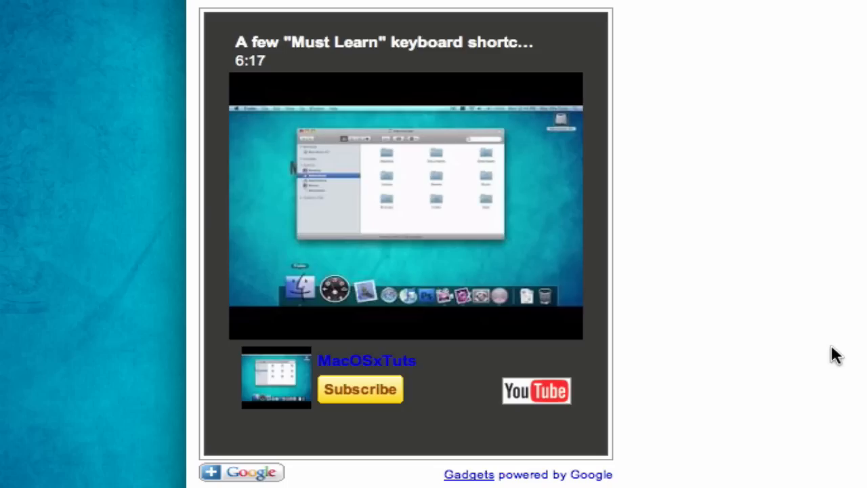
mouse_move(264, 109)
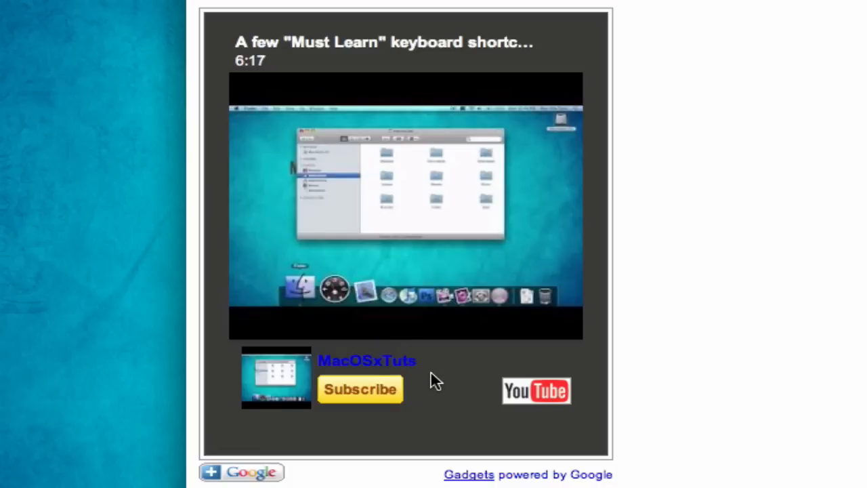
mouse_move(382, 395)
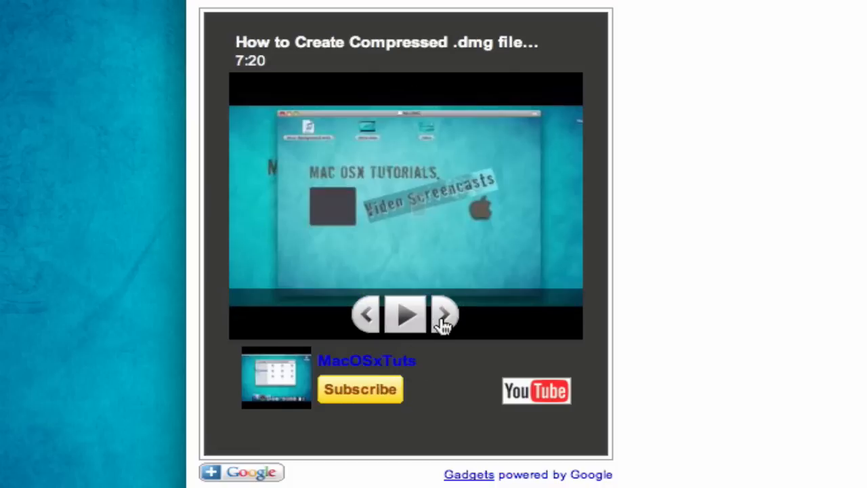
Step the loaded YouTube widget in channel.html to its next video.
click(445, 313)
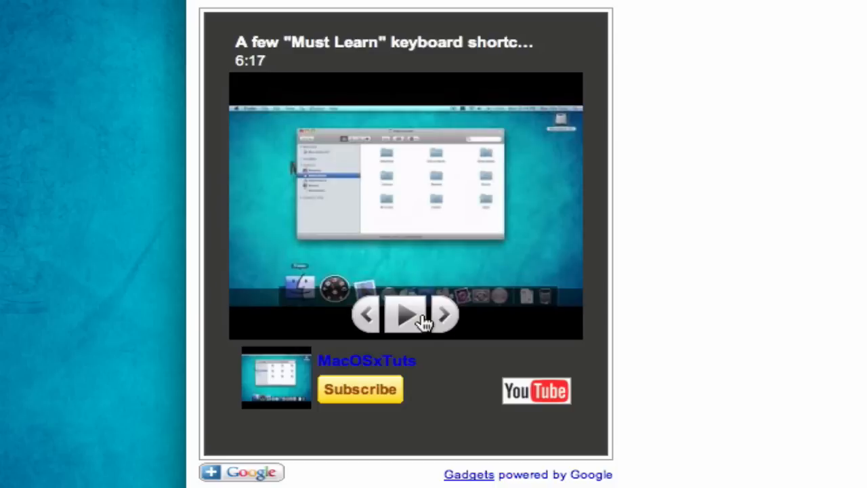
Start playback of the compressed .dmg tutorial video inside the widget.
click(407, 314)
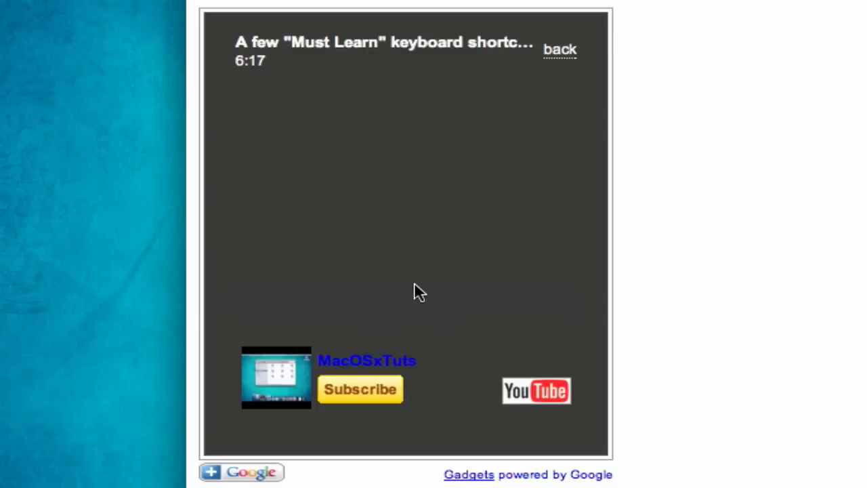
mouse_move(358, 153)
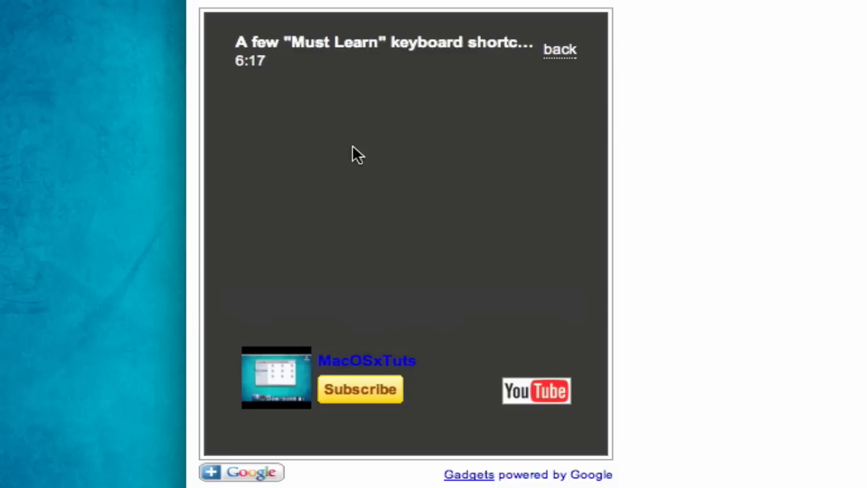
mouse_move(560, 54)
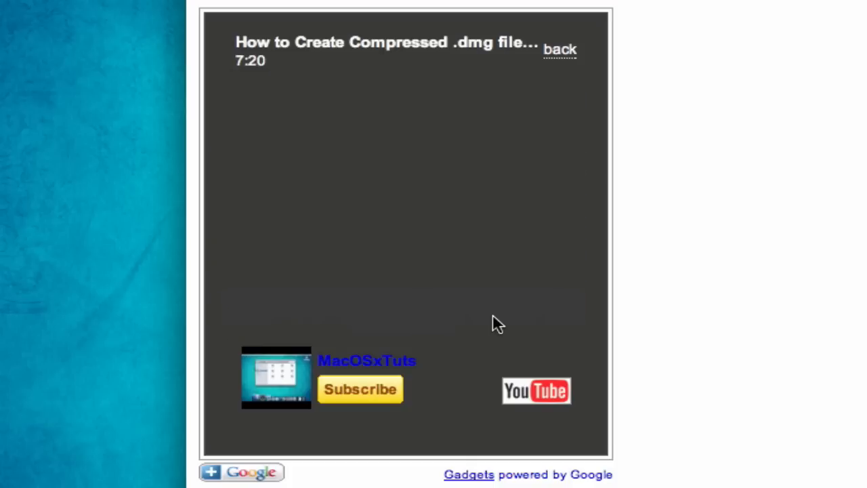
mouse_move(452, 388)
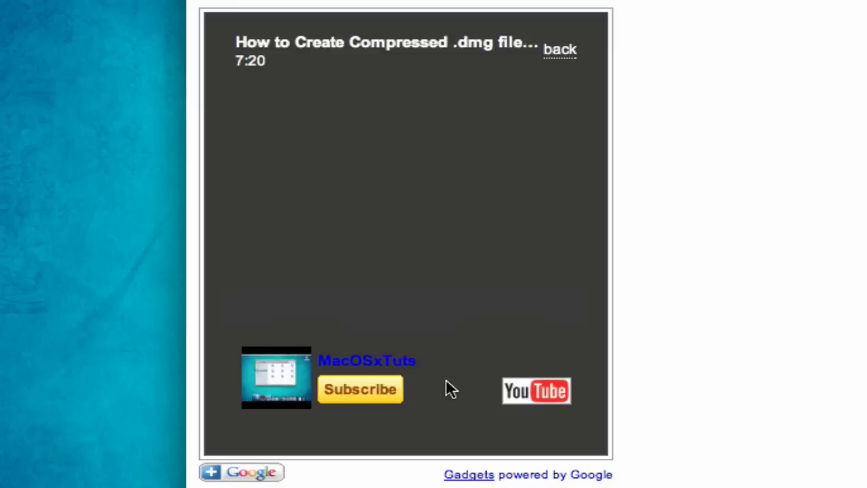
mouse_move(485, 182)
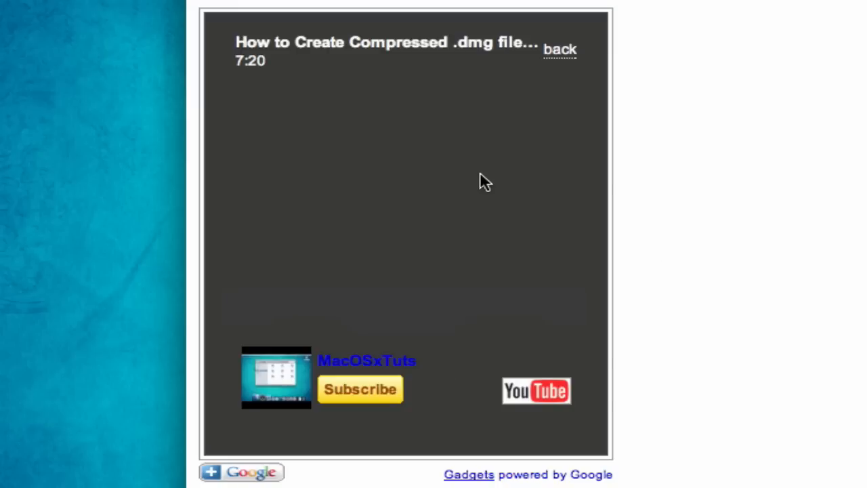
click(406, 193)
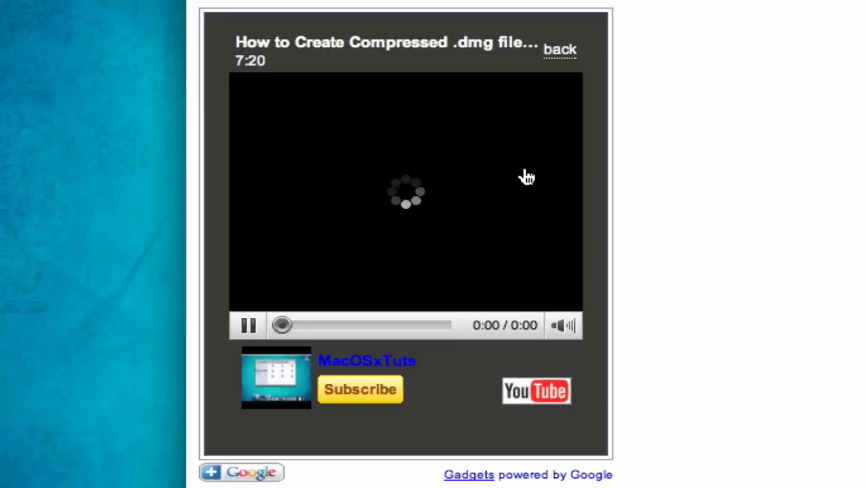
mouse_move(779, 191)
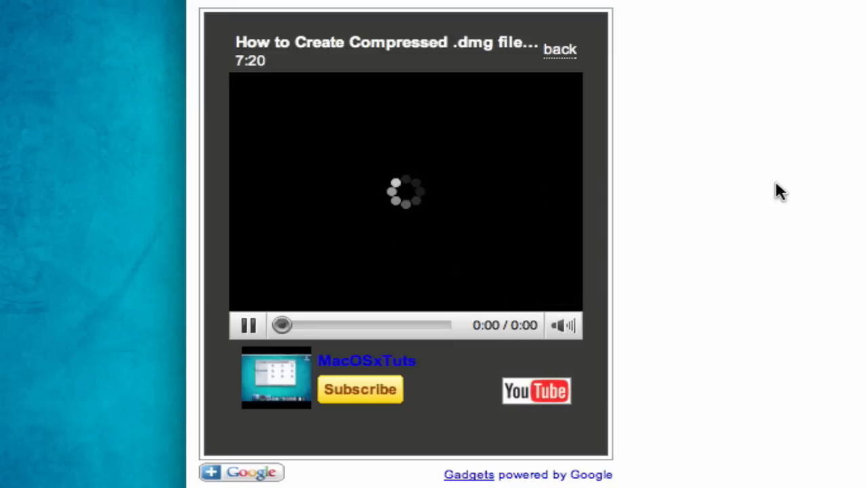